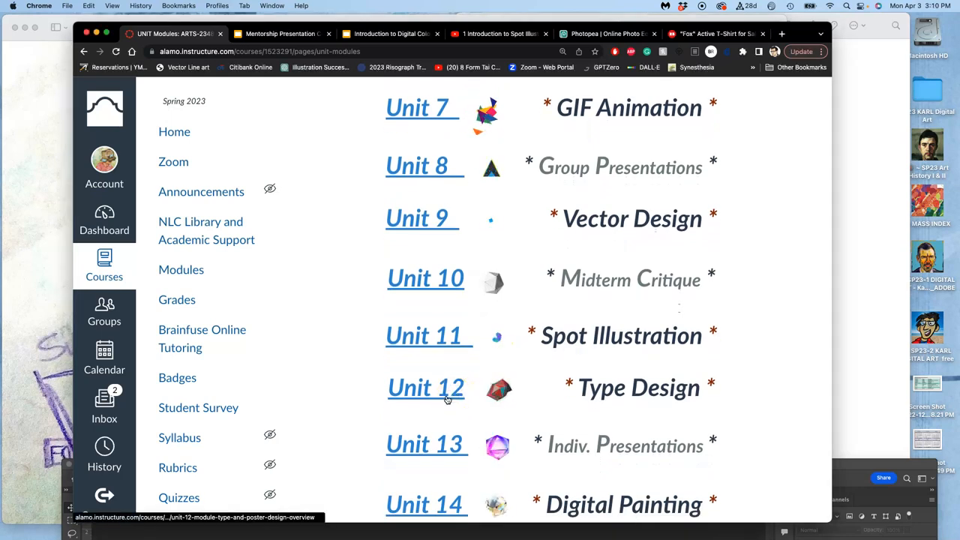
Step: Go into the Unit 12 type and poster design module from the Unit Modules page
click(425, 387)
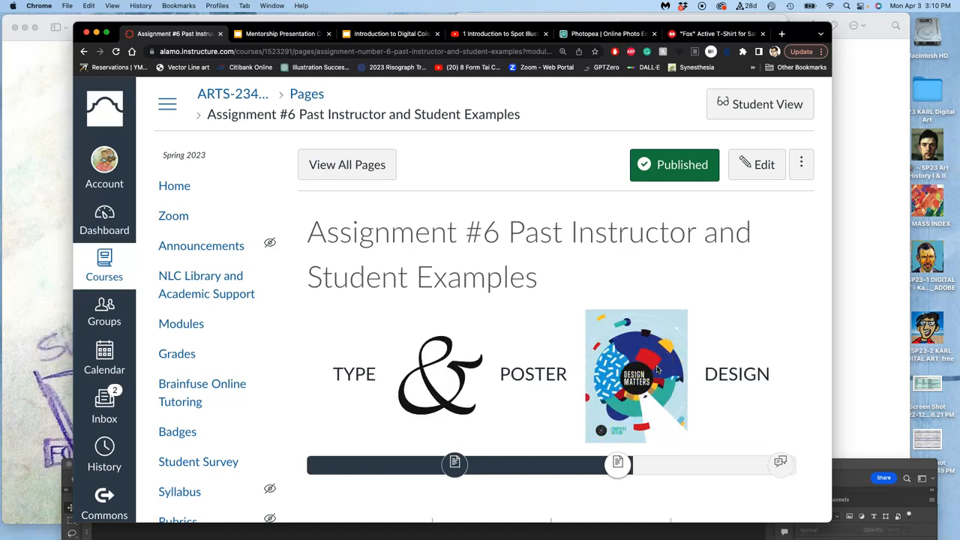
Step: Scroll through the grid of past instructor and student poster examples on the Assignment #6 examples page
scroll(down, 3)
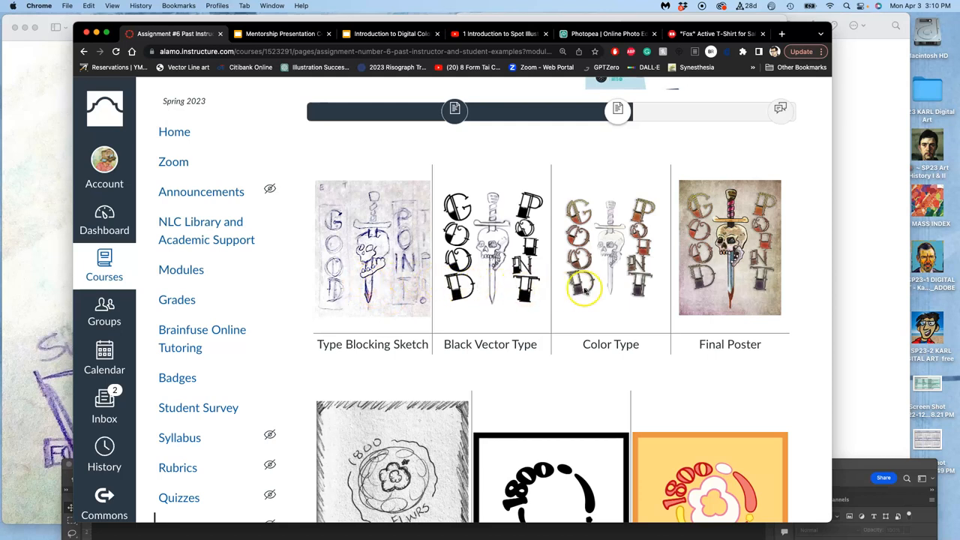
scroll(down, 3)
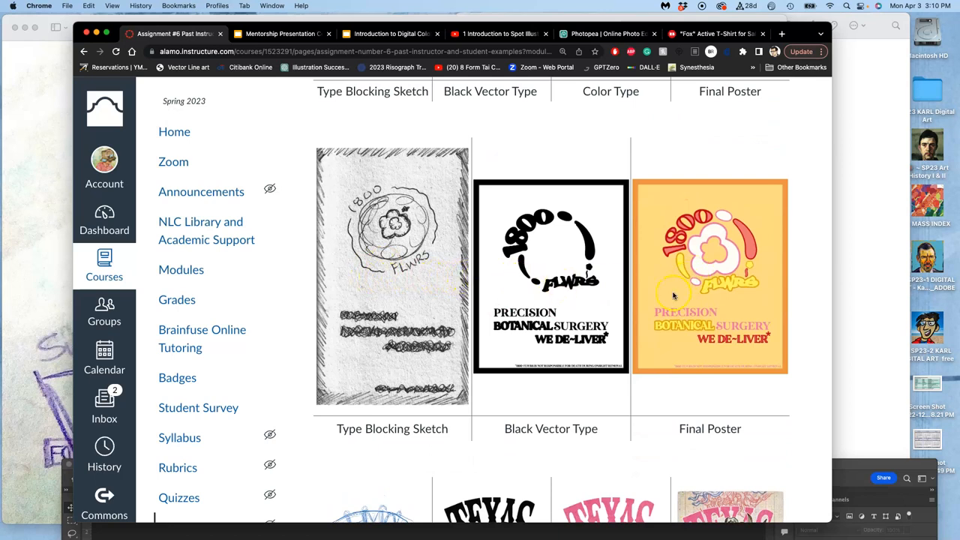
scroll(down, 3)
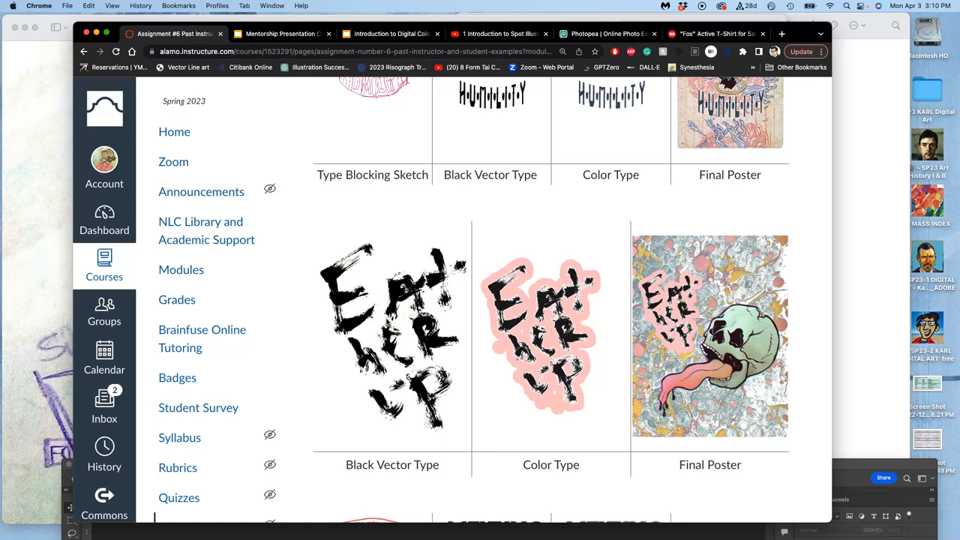
scroll(down, 3)
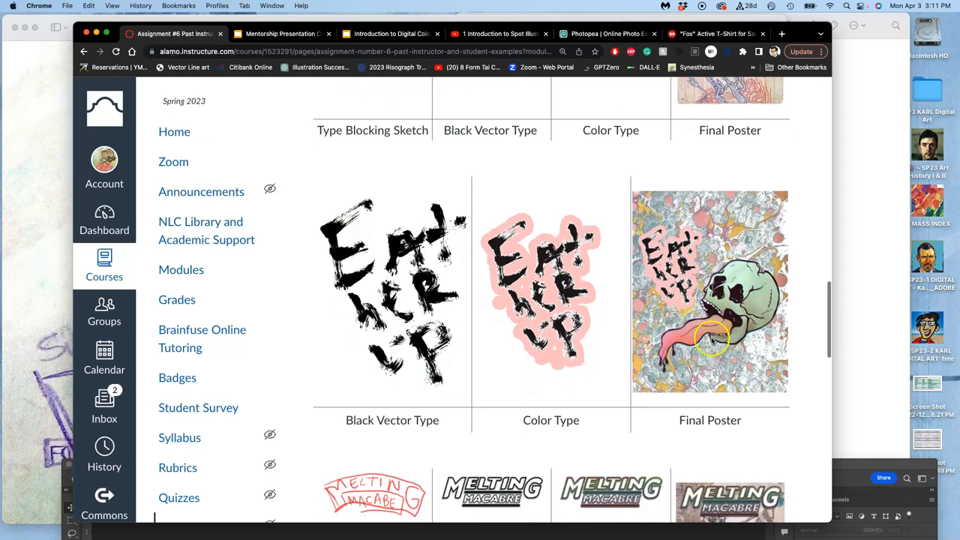
scroll(down, 3)
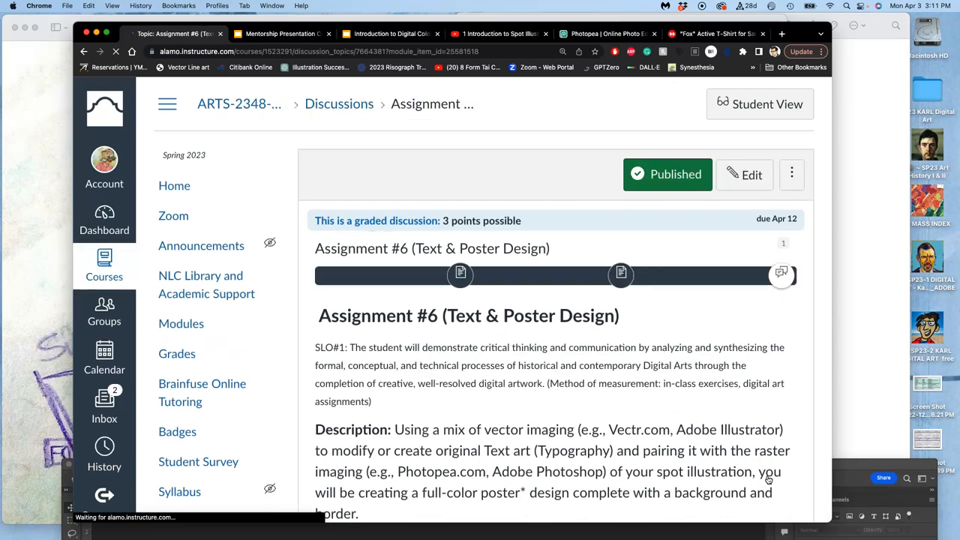
Step: Scroll the discussion past the composition thumbnails and Stranger Things lettering to Kyle Lambert's poster process
scroll(down, 3)
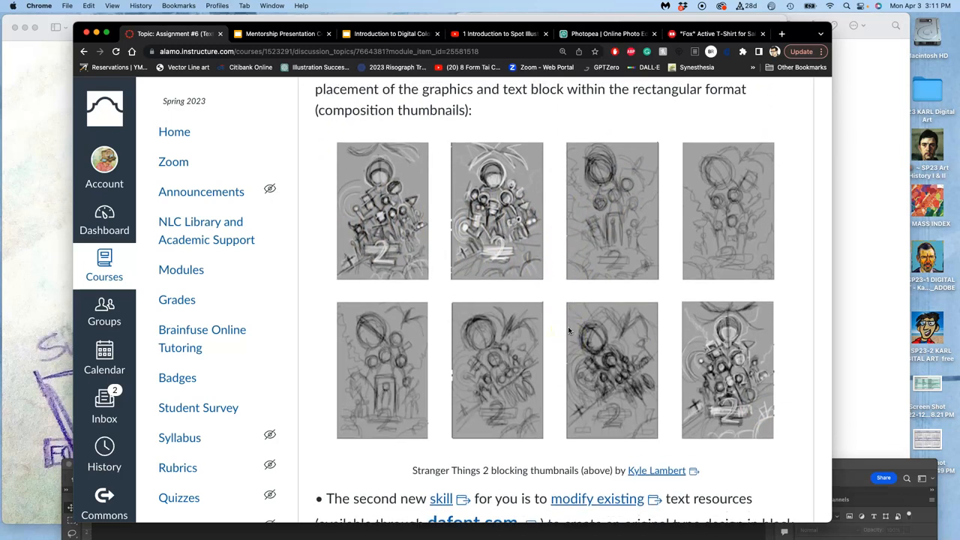
scroll(down, 3)
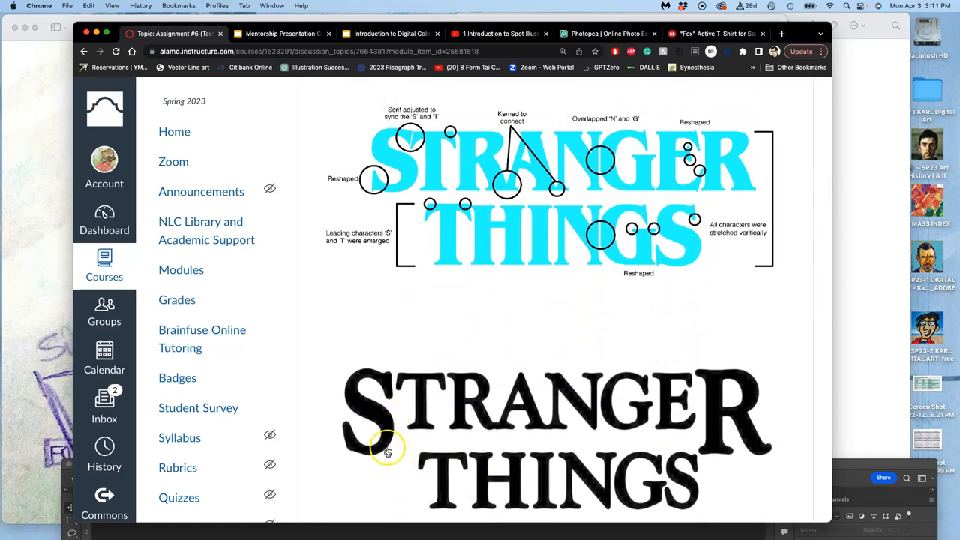
scroll(down, 3)
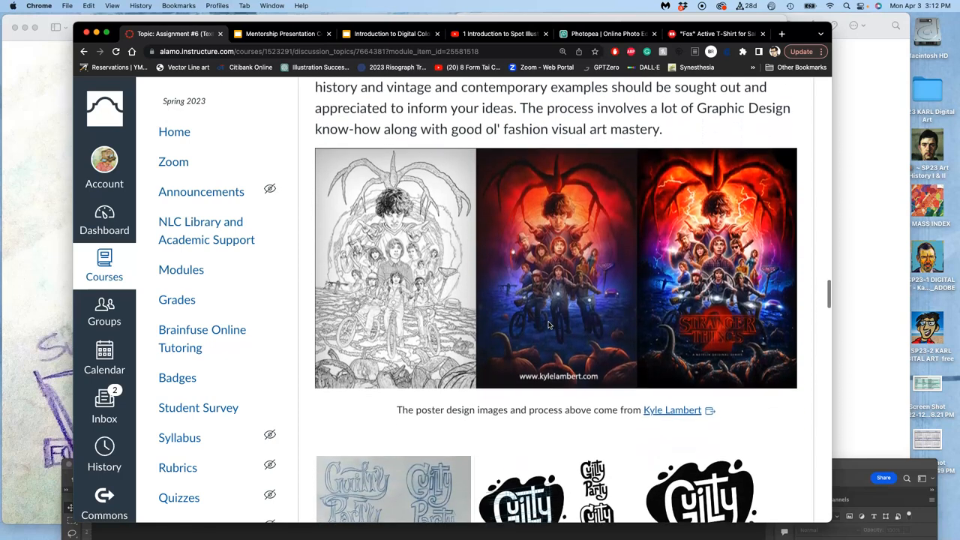
Step: Scroll past the Guilty Party, Akiko and Obey/Hope posters to the KEEN GAMING past student example
scroll(down, 3)
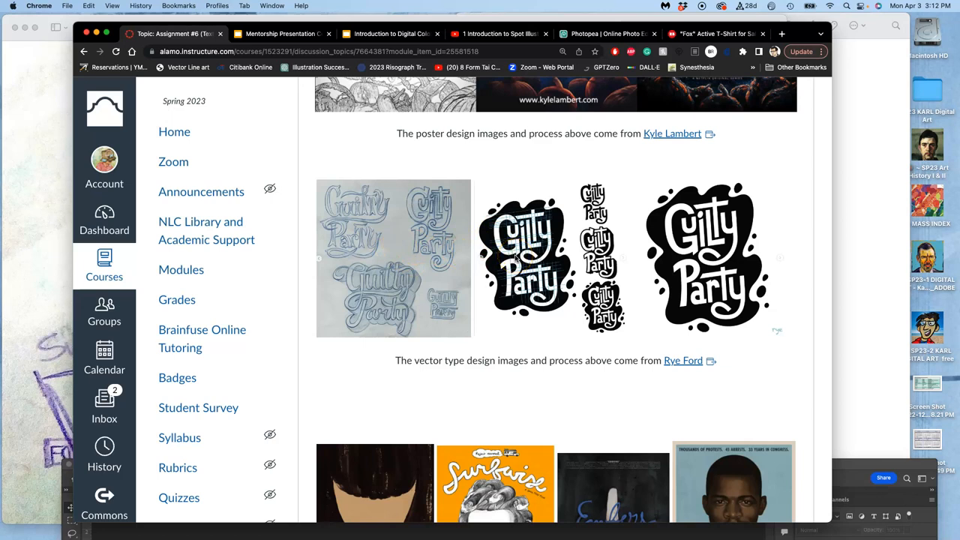
scroll(down, 3)
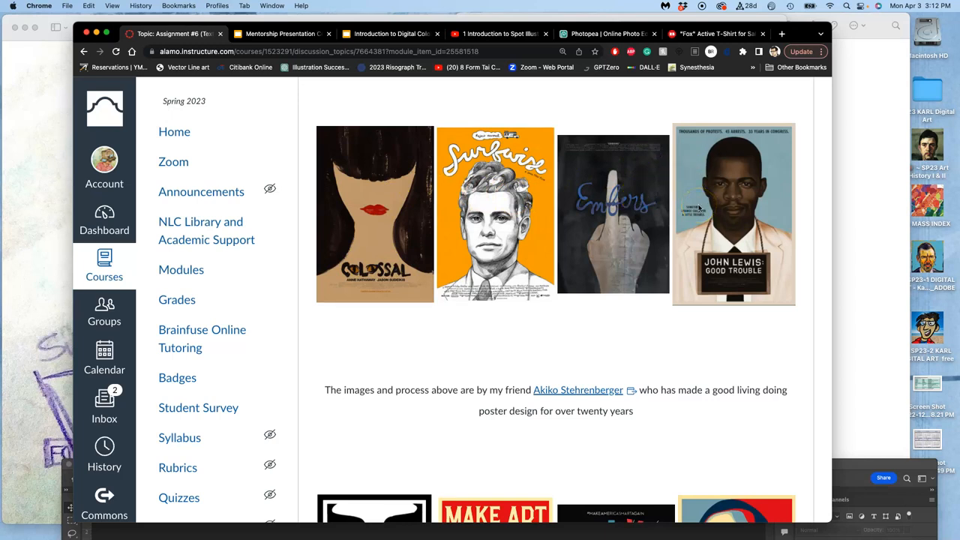
scroll(down, 3)
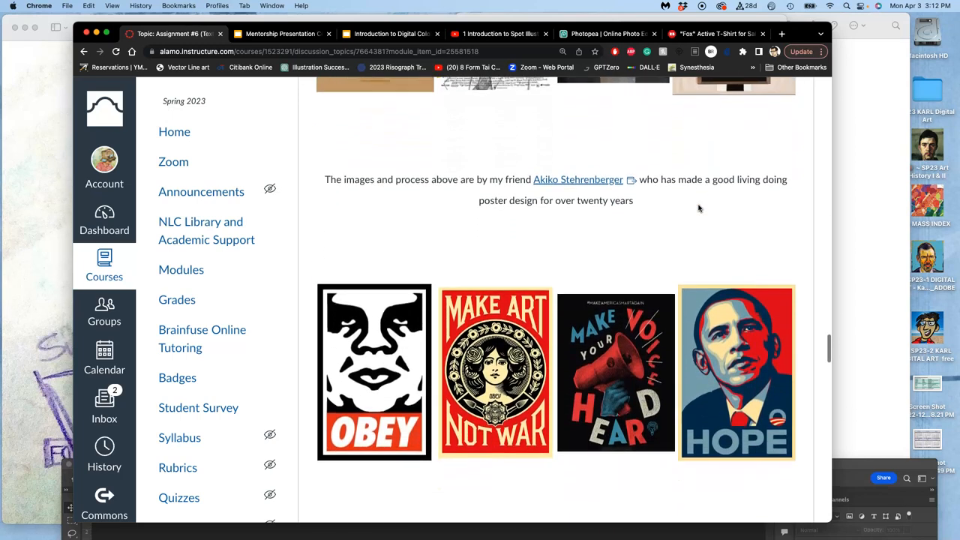
scroll(up, 3)
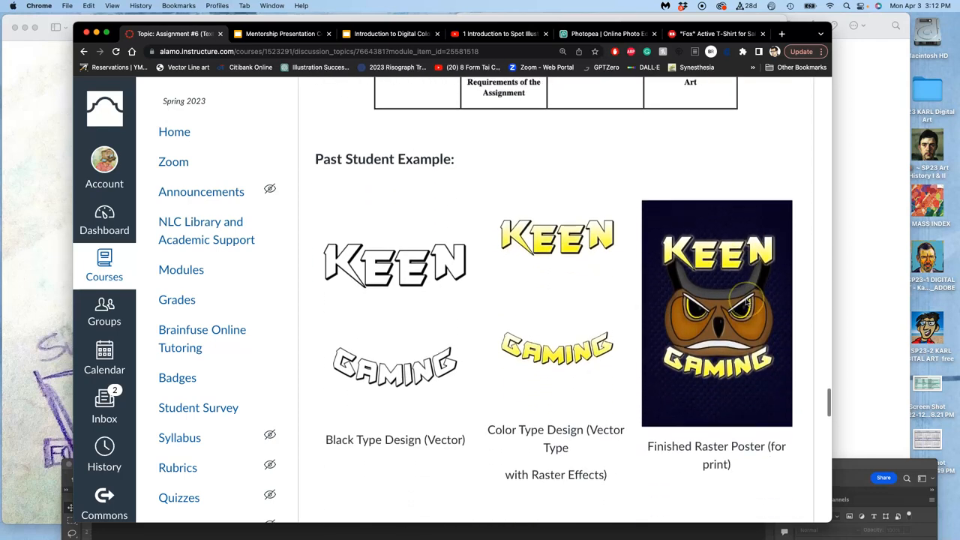
Step: Scroll down to the SUFFER NO FOOLS snake banner type-design example for the spot illustration
scroll(down, 3)
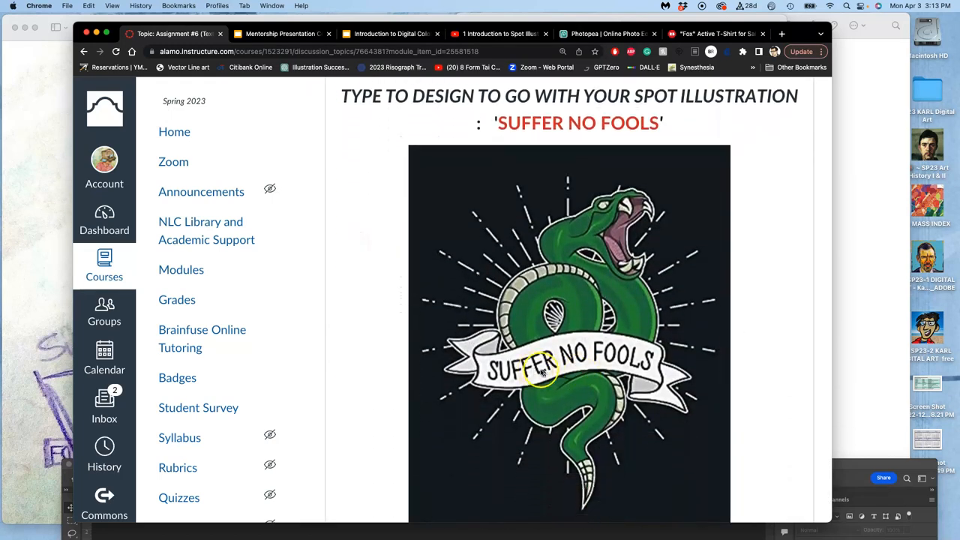
mouse_move(760, 280)
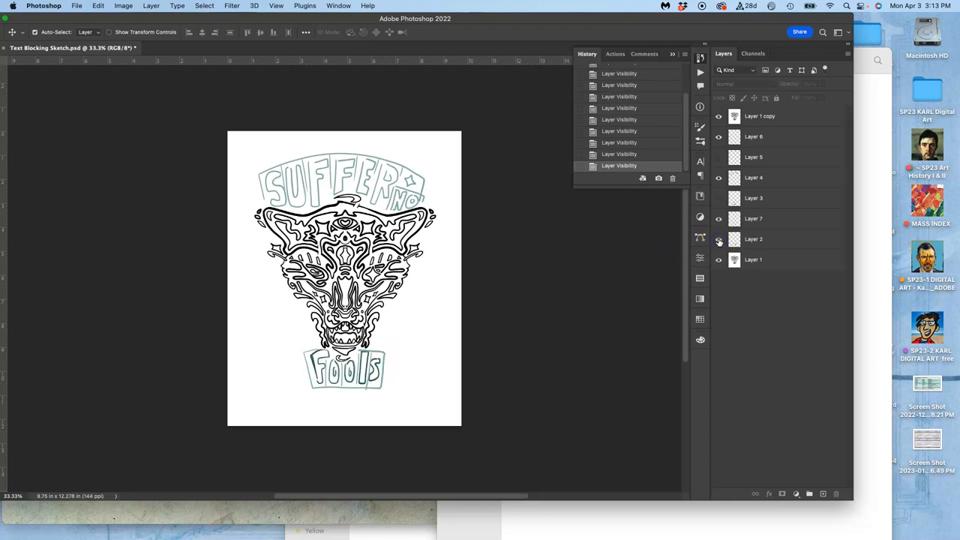
click(718, 198)
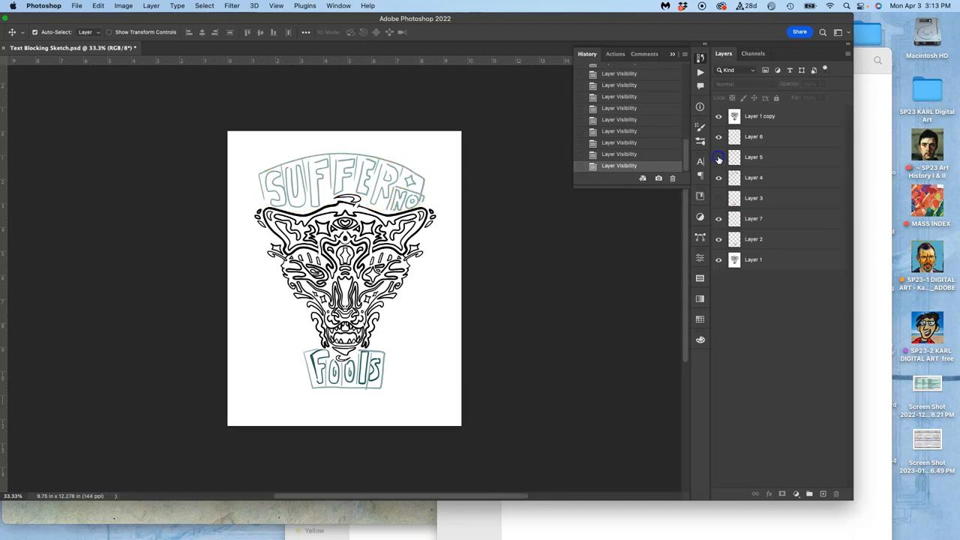
click(719, 157)
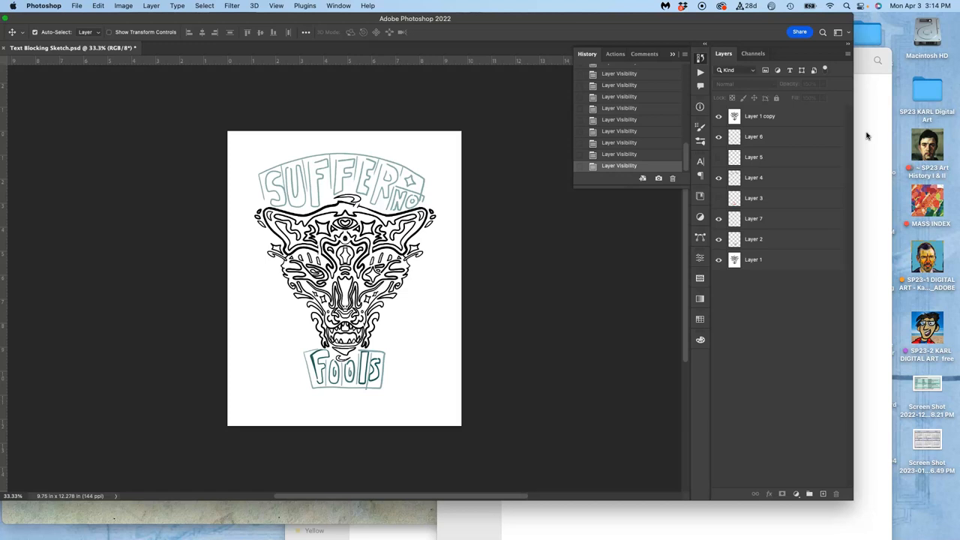
mouse_move(408, 3)
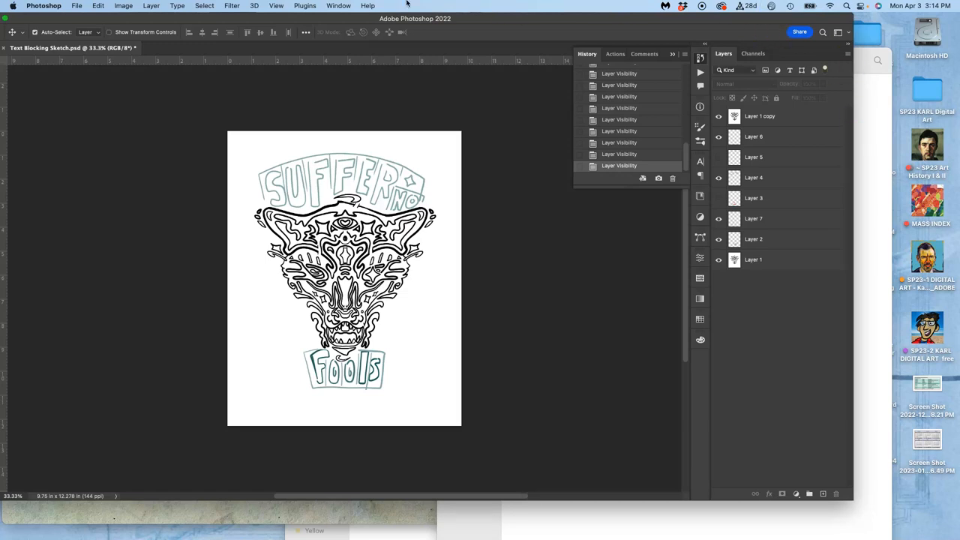